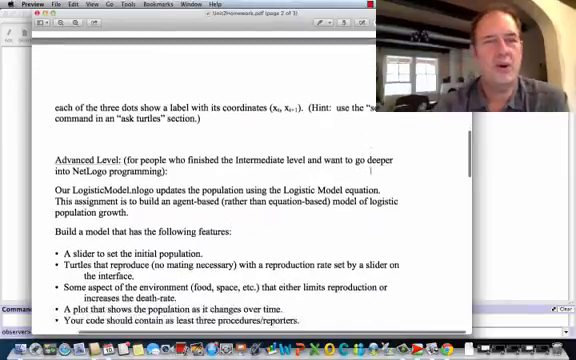
Add setup and step command buttons alongside go on the Interface
{"action": "scroll", "scroll_direction": "down", "scroll_amount": 3}
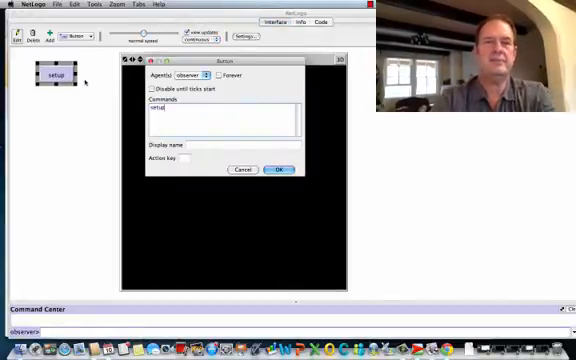
{"action": "left_click", "coordinate": [280, 168]}
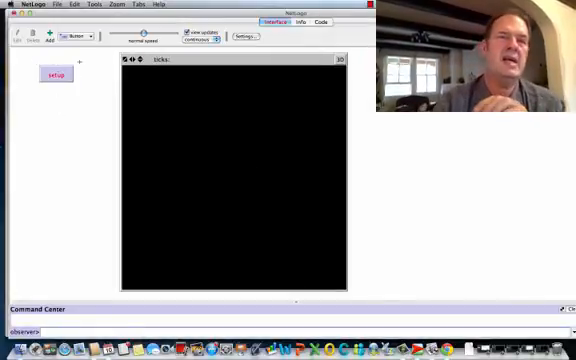
{"action": "left_click", "coordinate": [92, 36]}
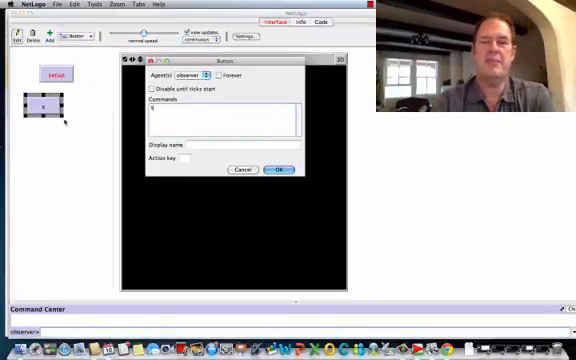
{"action": "type", "text": "step"}
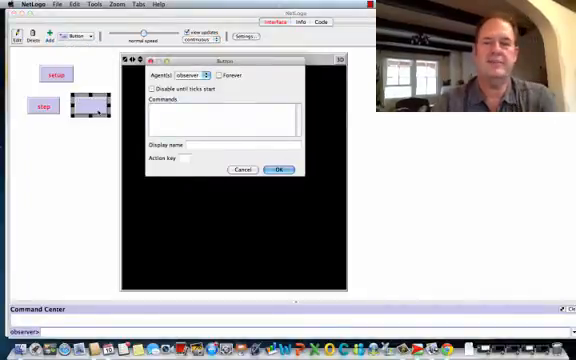
{"action": "left_click", "coordinate": [280, 168]}
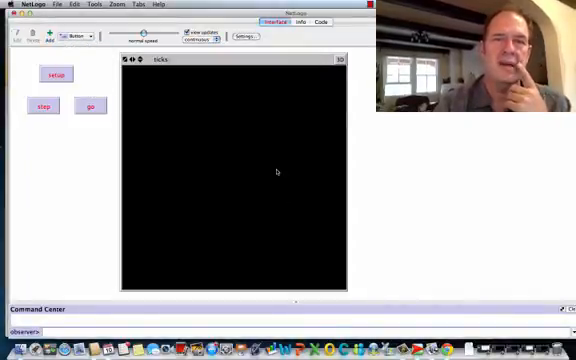
{"action": "left_click", "coordinate": [88, 106]}
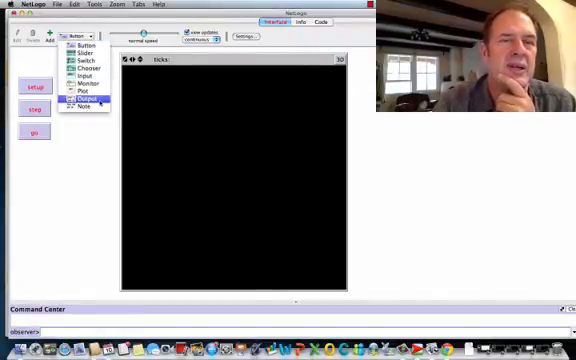
Add a title note reading 'Adv. Agent Model' above the buttons
{"action": "left_click", "coordinate": [80, 108]}
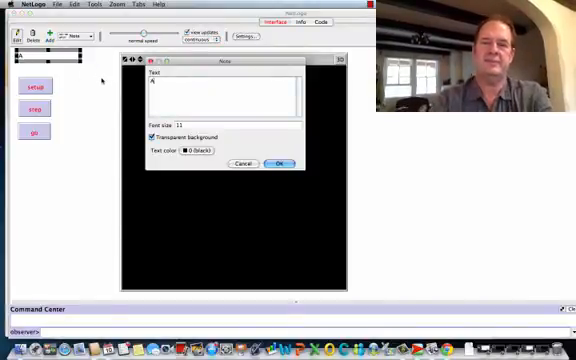
{"action": "type", "text": "Adv."}
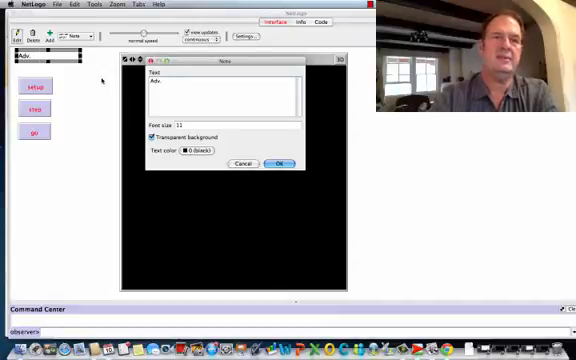
{"action": "type", "text": "Agent"}
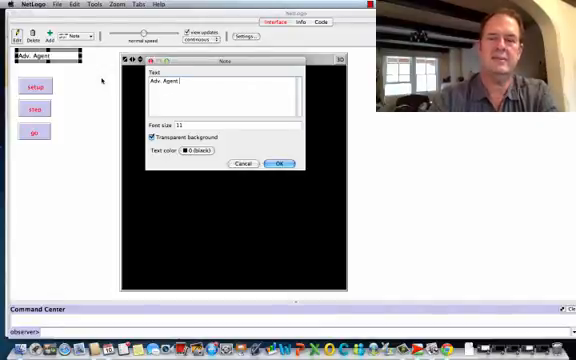
{"action": "type", "text": "Model"}
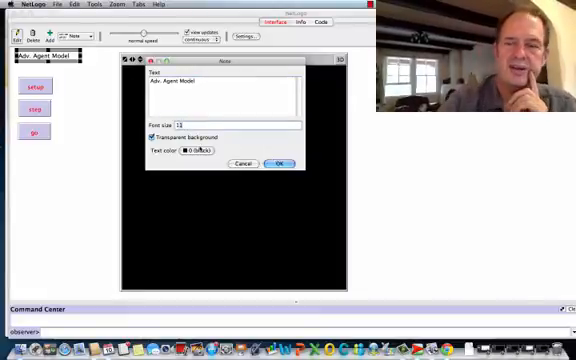
{"action": "left_click", "coordinate": [276, 164]}
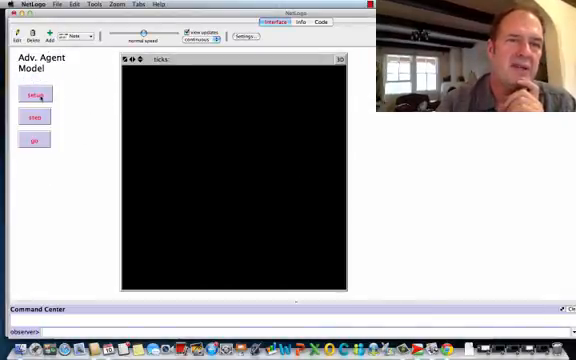
Add a plot named population beside the world view
{"action": "left_click", "coordinate": [318, 22]}
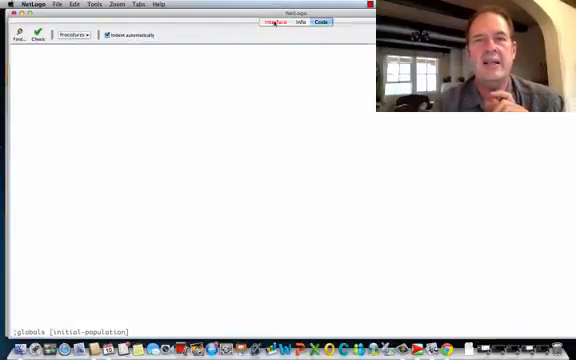
{"action": "left_click", "coordinate": [272, 22]}
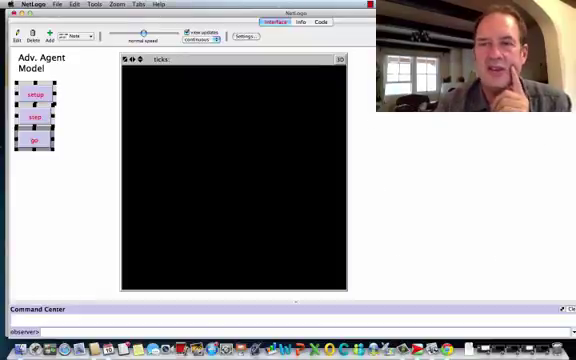
{"action": "left_click", "coordinate": [86, 38]}
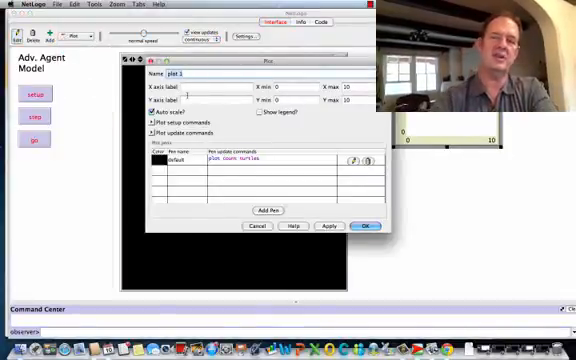
{"action": "type", "text": "population"}
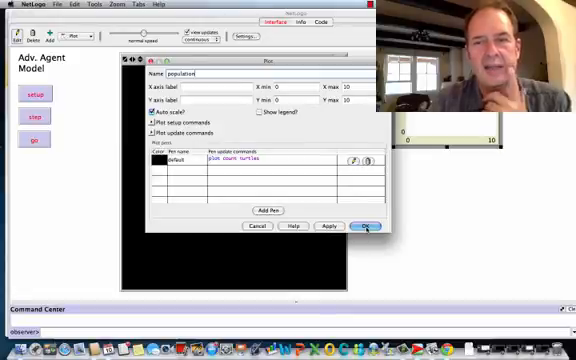
{"action": "left_click", "coordinate": [366, 224]}
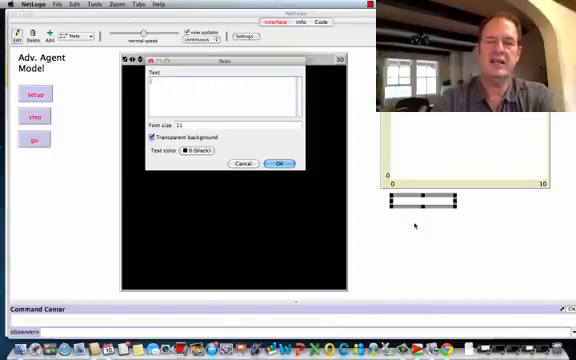
Label the population plot's axes with Time and Pop notes
{"action": "type", "text": "Time"}
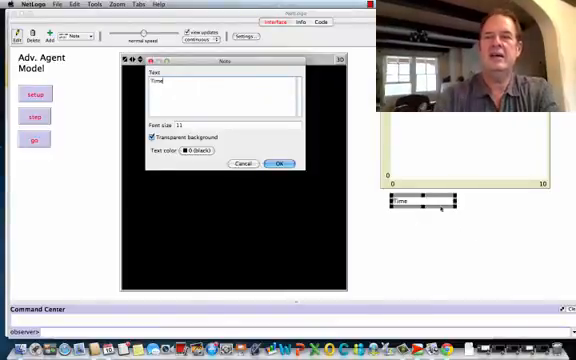
{"action": "left_click", "coordinate": [280, 162]}
{"action": "type", "text": "Pop."}
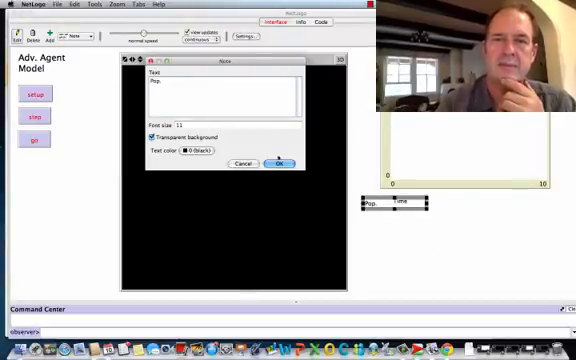
{"action": "left_click", "coordinate": [278, 164]}
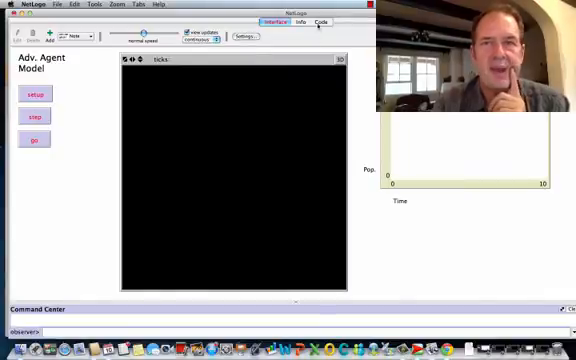
{"action": "mouse_move", "coordinate": [152, 136]}
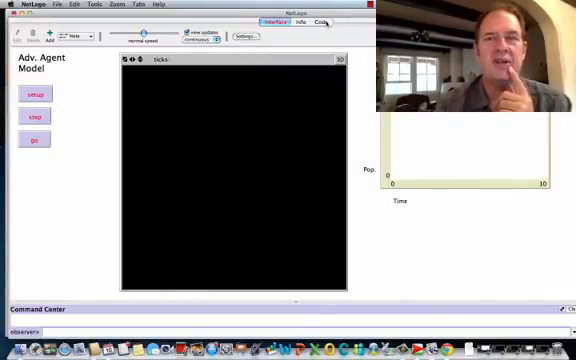
Begin a setup procedure with 'to setup' in the Code tab
{"action": "left_click", "coordinate": [320, 22]}
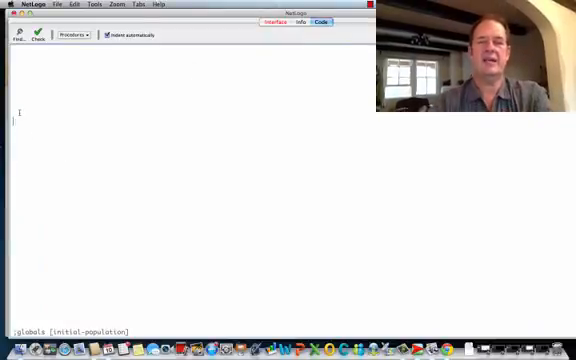
{"action": "type", "text": "to"}
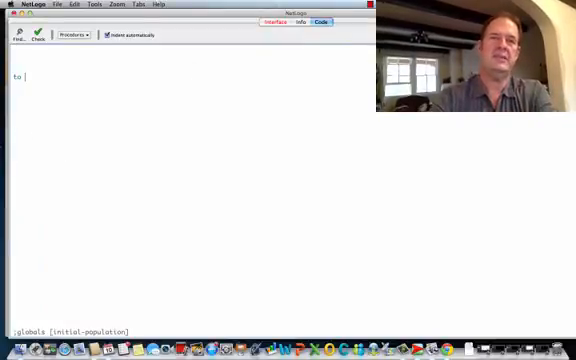
{"action": "type", "text": "setup"}
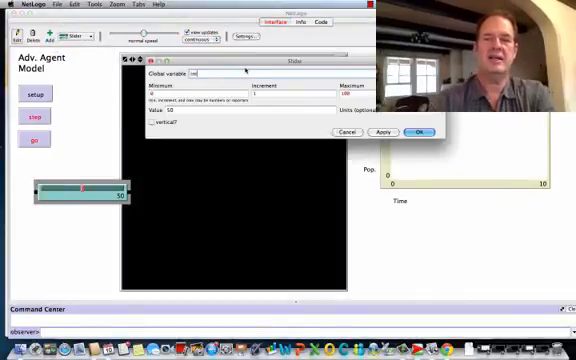
Add an initial-population slider to the Interface
{"action": "type", "text": "initial-population"}
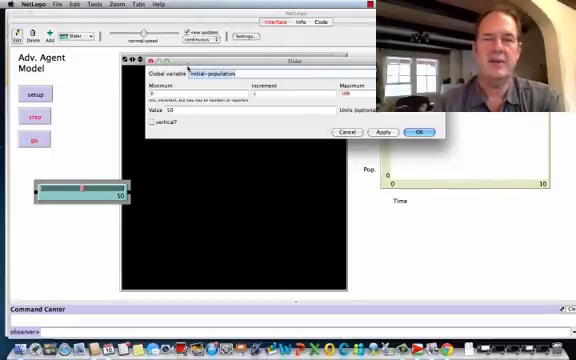
{"action": "left_click", "coordinate": [412, 132]}
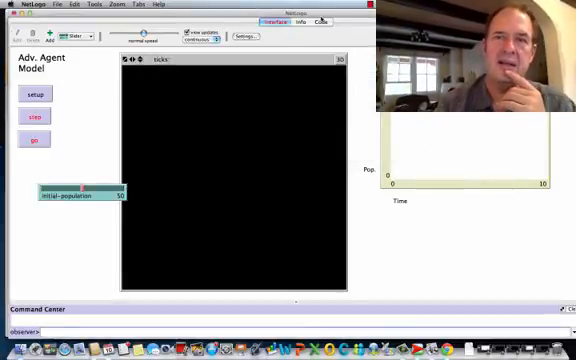
{"action": "left_click", "coordinate": [320, 22]}
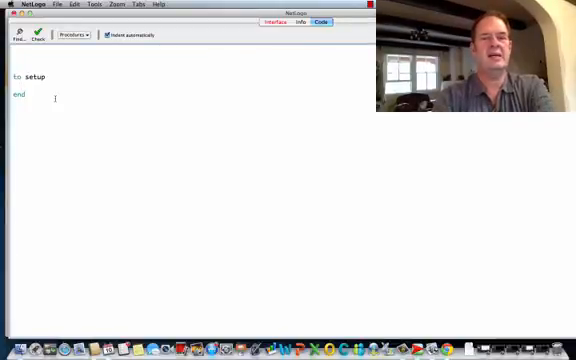
Make setup crt initial-population turtles with color green and shape "circle"
{"action": "type", "text": "c"}
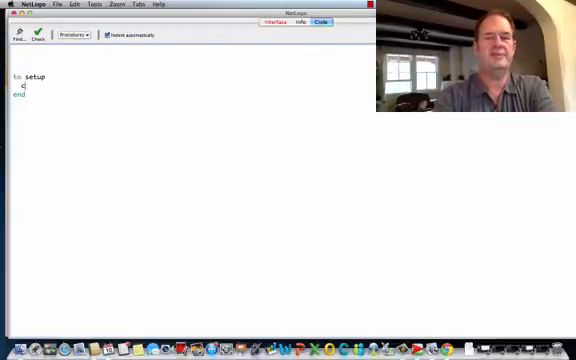
{"action": "type", "text": "rt"}
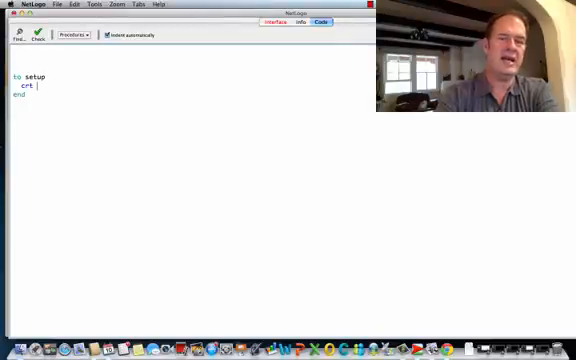
{"action": "type", "text": "initial-population"}
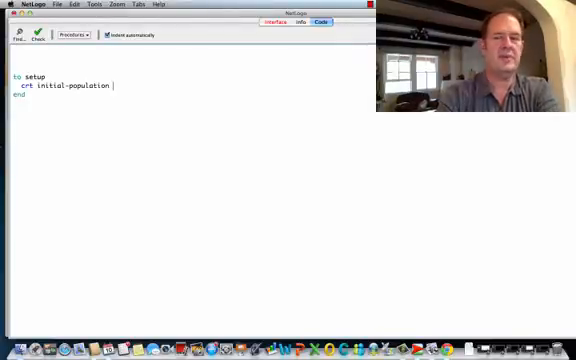
{"action": "type", "text": "["}
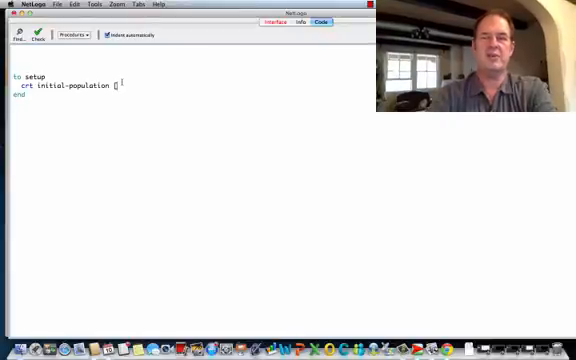
{"action": "type", "text": "set color"}
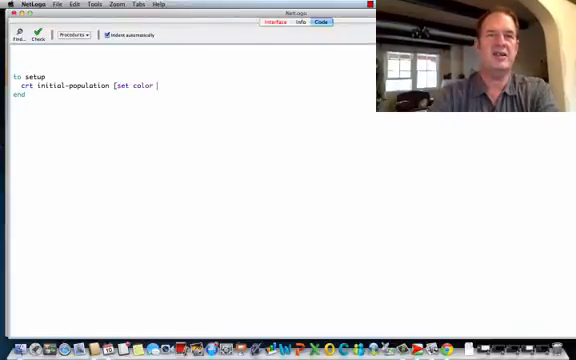
{"action": "type", "text": "green s"}
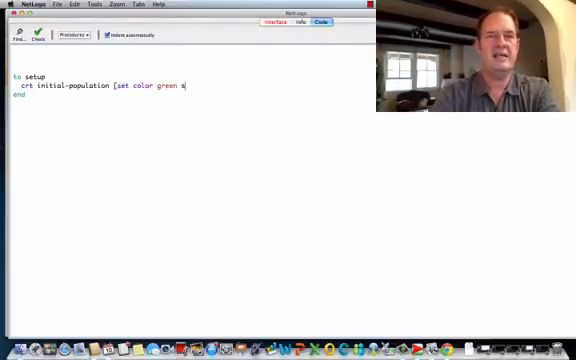
{"action": "type", "text": "et shape"}
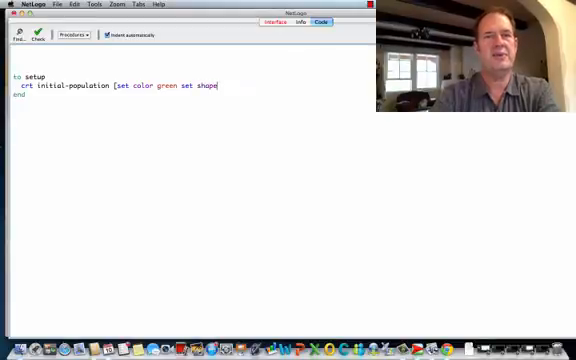
{"action": "type", "text": "\""}
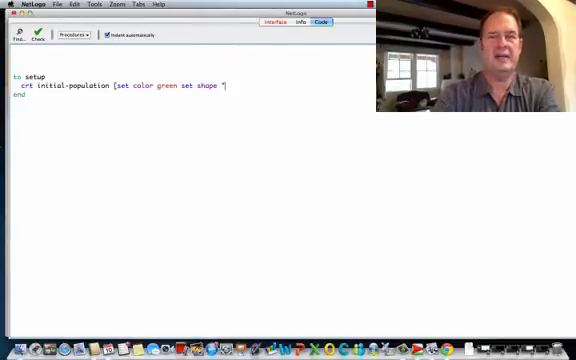
{"action": "type", "text": "circle\" s"}
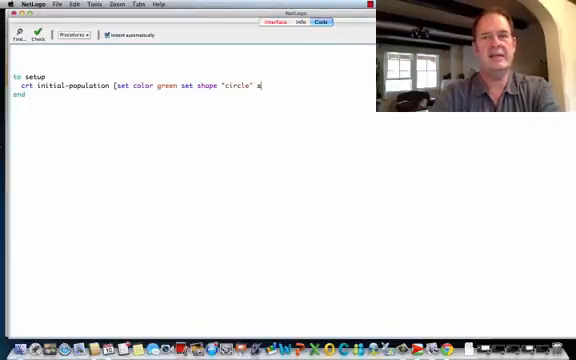
{"action": "type", "text": "et"}
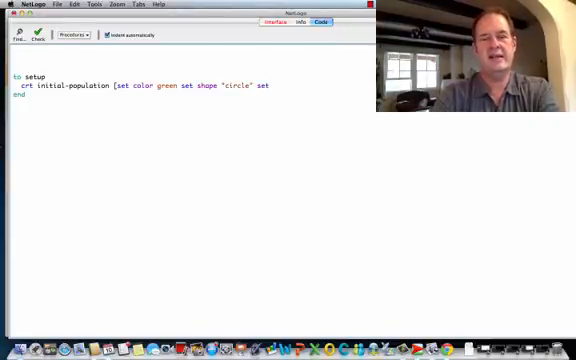
{"action": "type", "text": "si"}
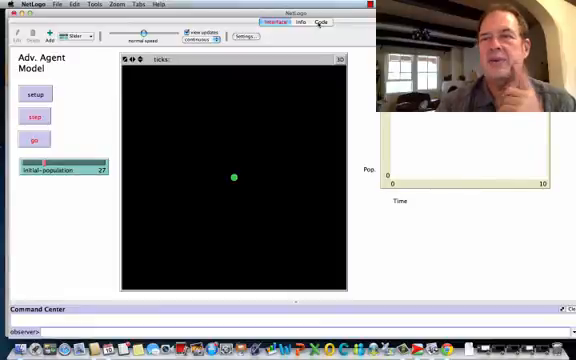
Add fd 10 inside the crt block and run setup to form a ring of turtles
{"action": "left_click", "coordinate": [320, 24]}
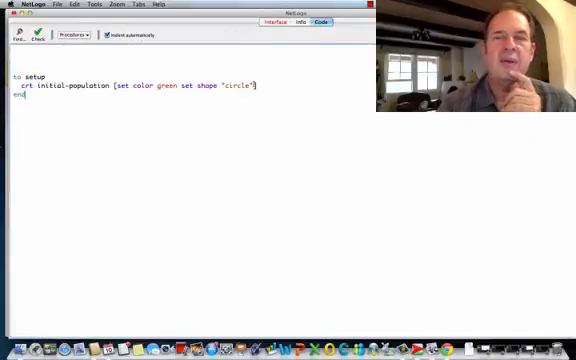
{"action": "type", "text": "f"}
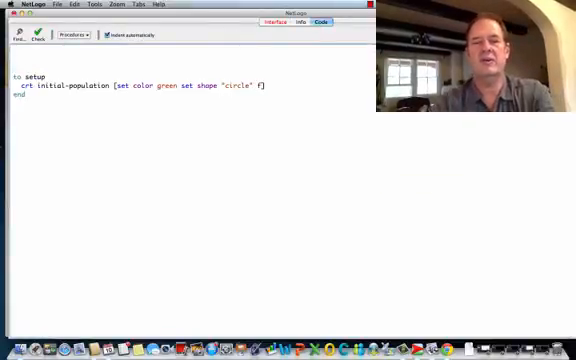
{"action": "type", "text": "d 10"}
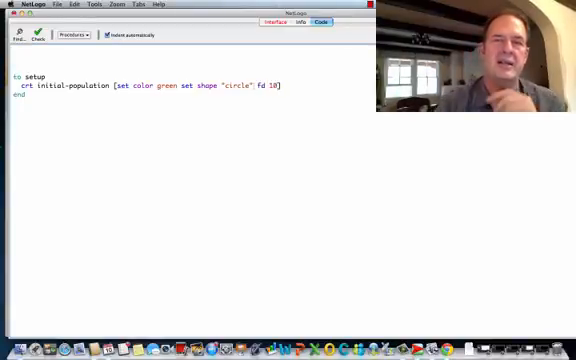
{"action": "left_click", "coordinate": [282, 22]}
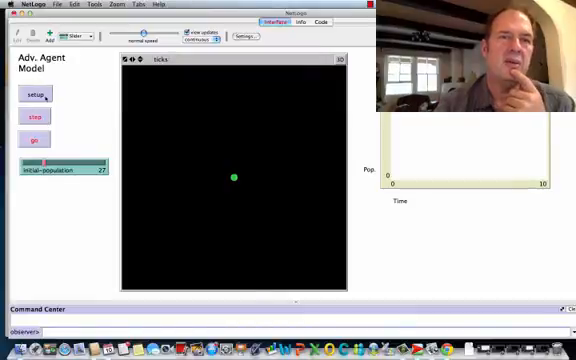
{"action": "left_click", "coordinate": [36, 94]}
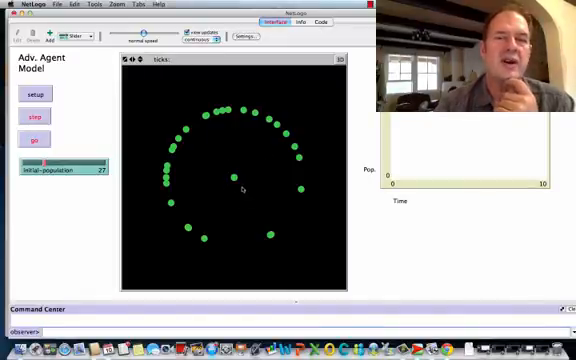
{"action": "left_click", "coordinate": [314, 24]}
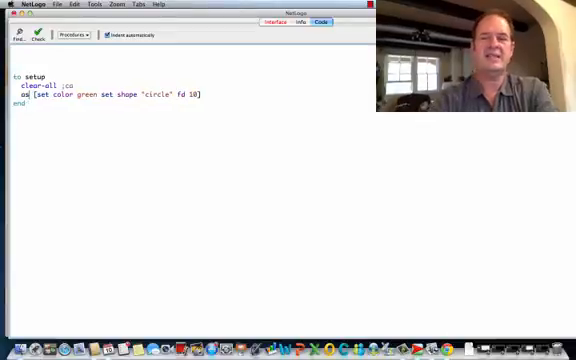
Replace crt with ask n-of initial-population patches [sprout 1 ...]
{"action": "type", "text": "ask pa"}
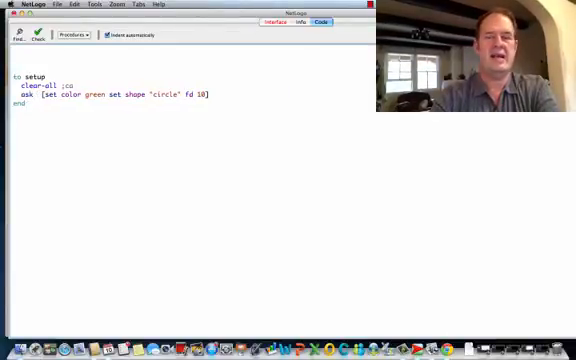
{"action": "type", "text": "n-of initial"}
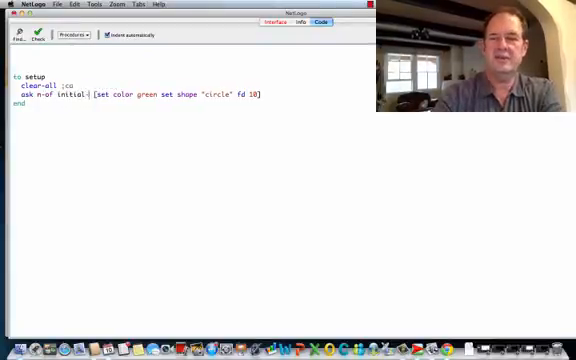
{"action": "type", "text": "-population"}
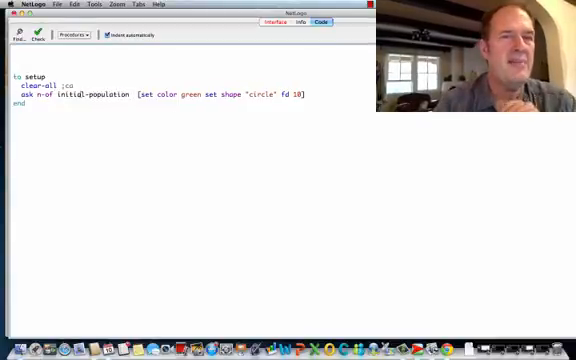
{"action": "type", "text": "patches"}
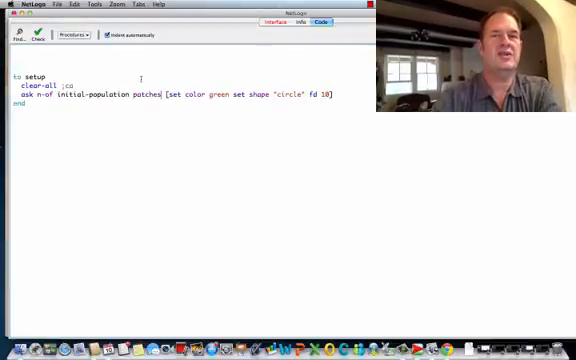
{"action": "type", "text": "1"}
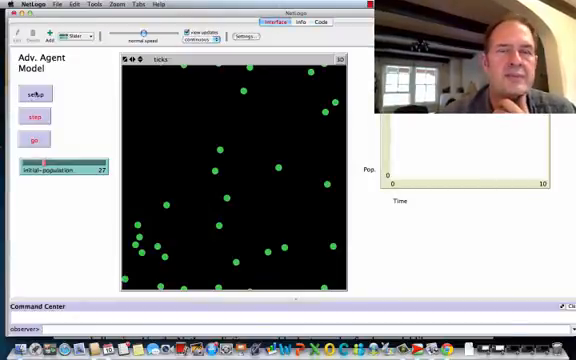
Run setup to scatter green circle turtles over random patches
{"action": "left_click", "coordinate": [38, 94]}
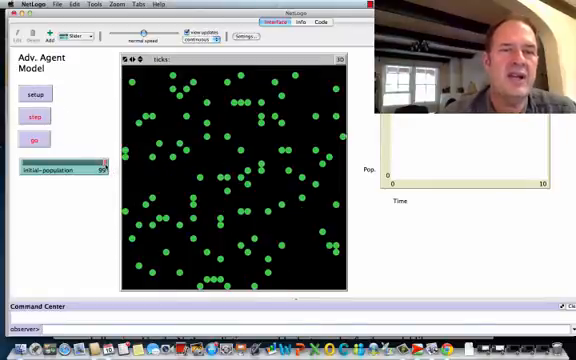
{"action": "left_click", "coordinate": [320, 22]}
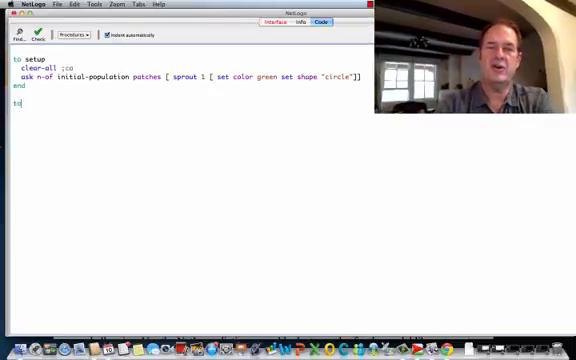
Write a step procedure listing reproduce, parents-die and disperse
{"action": "type", "text": "step"}
{"action": "type", "text": "end"}
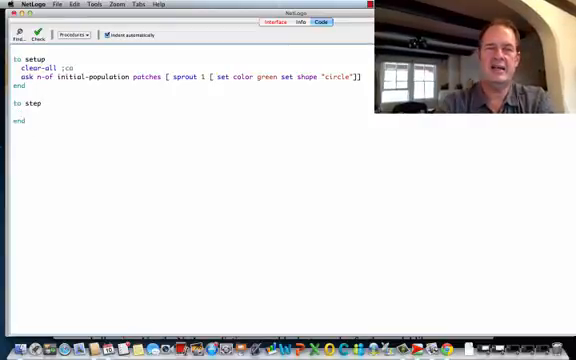
{"action": "type", "text": "repro"}
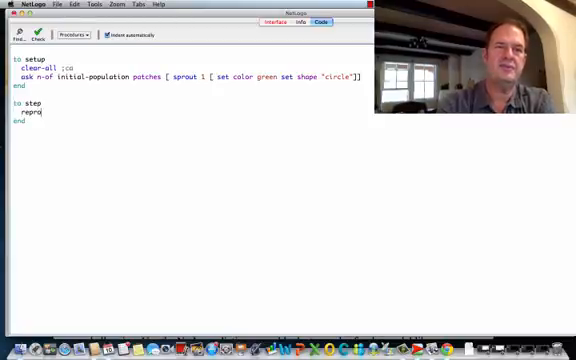
{"action": "type", "text": "duce"}
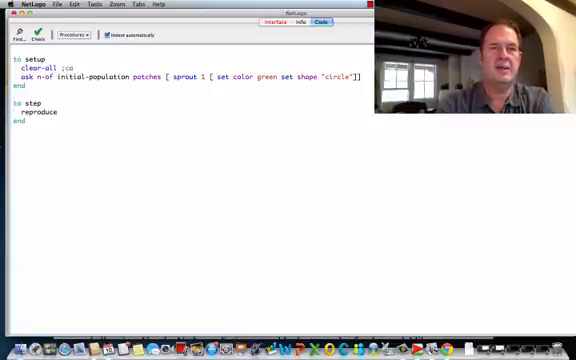
{"action": "type", "text": "parents-d"}
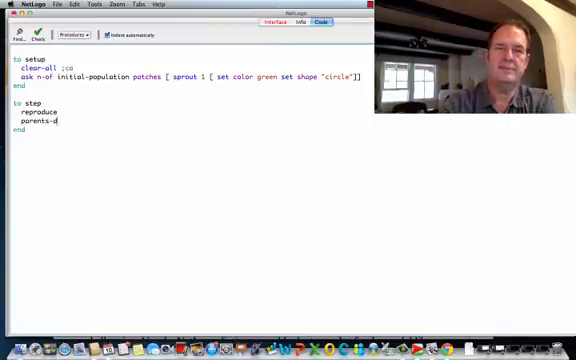
{"action": "type", "text": "ie"}
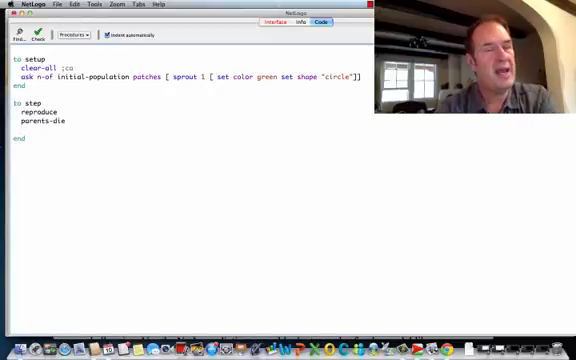
{"action": "type", "text": "disperse"}
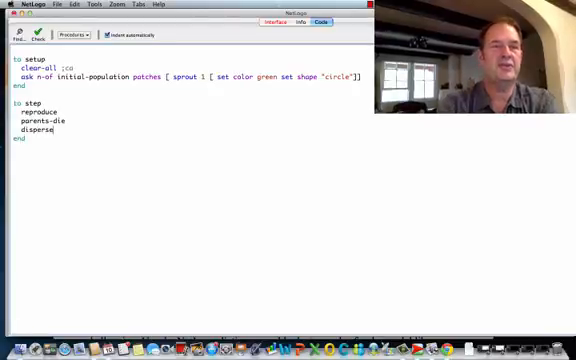